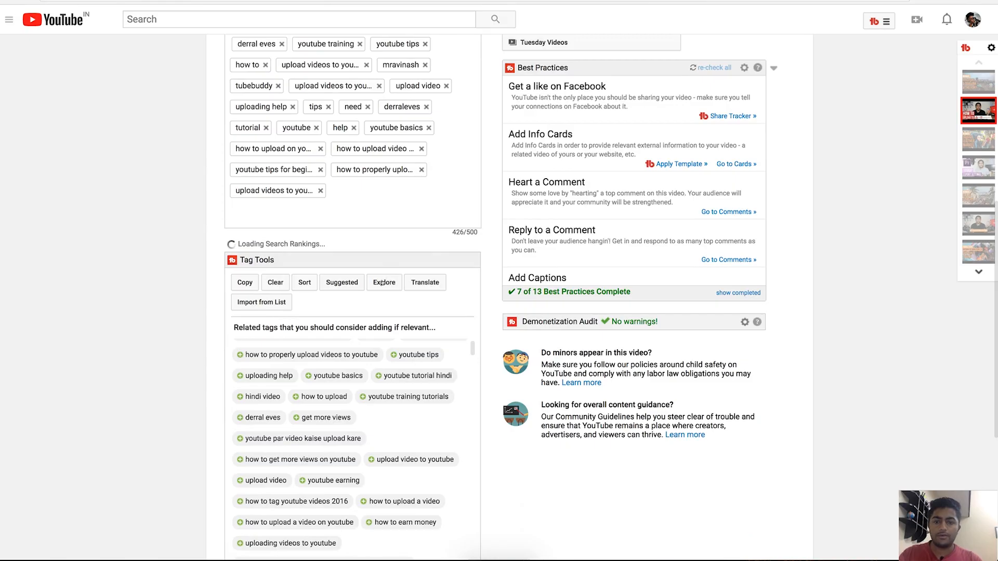
Step: Launch Tag Explorer from the Tag Tools panel with 'youtube views' as the keyword
click(384, 282)
text(youtube views)
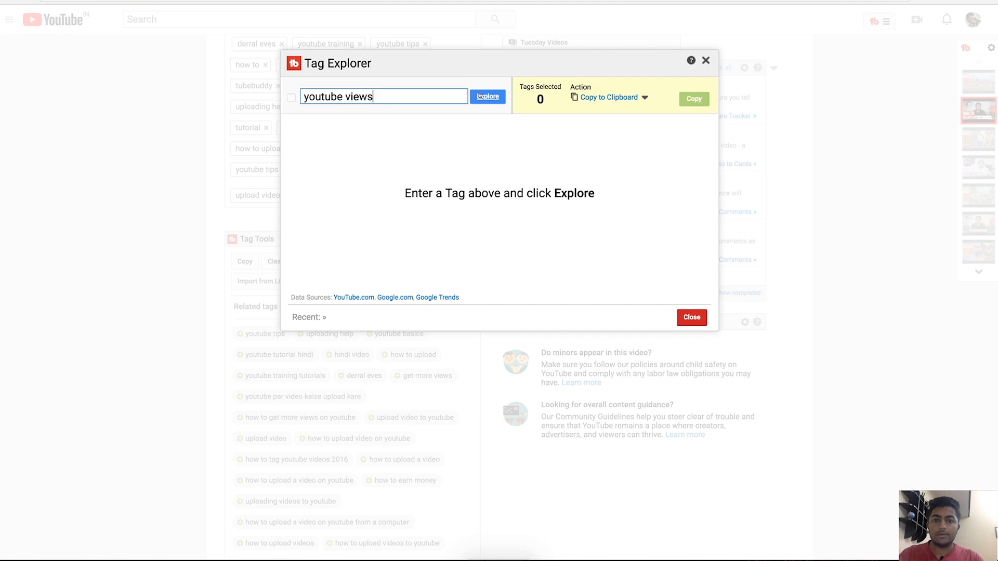
Step: Run the analysis and review Most Used Tags and the 13/100 keyword score
click(488, 96)
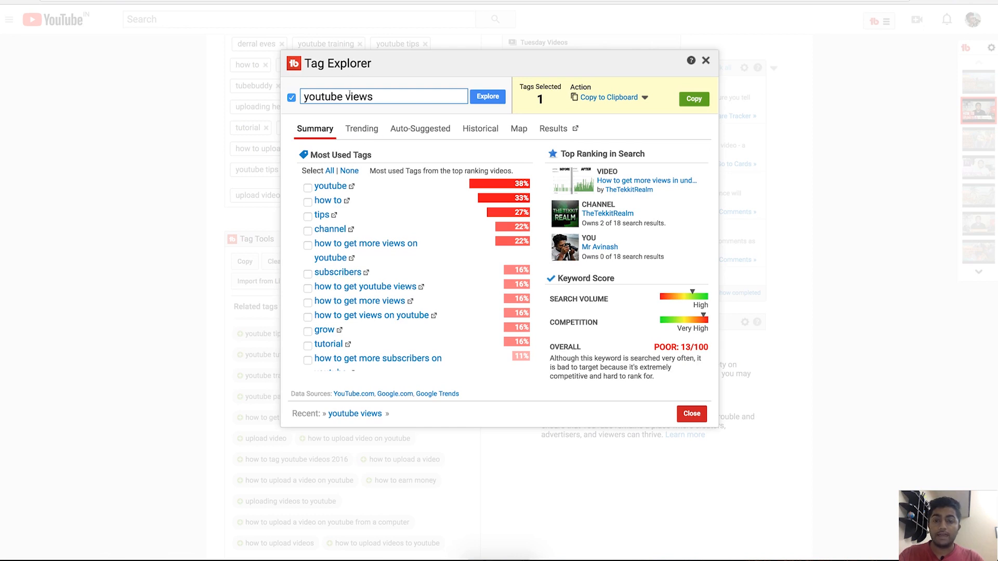
mouse_move(393, 96)
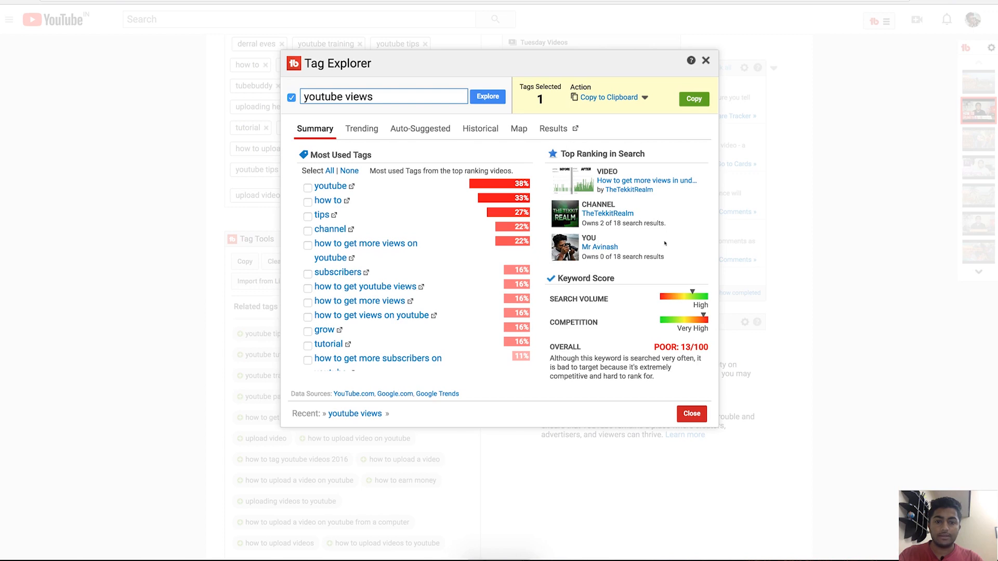
mouse_move(595, 255)
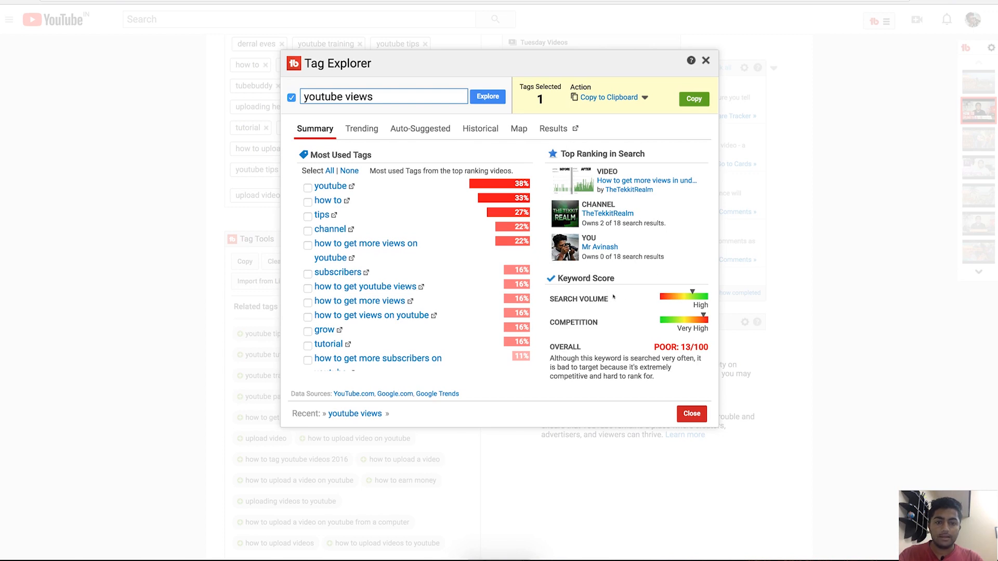
mouse_move(682, 316)
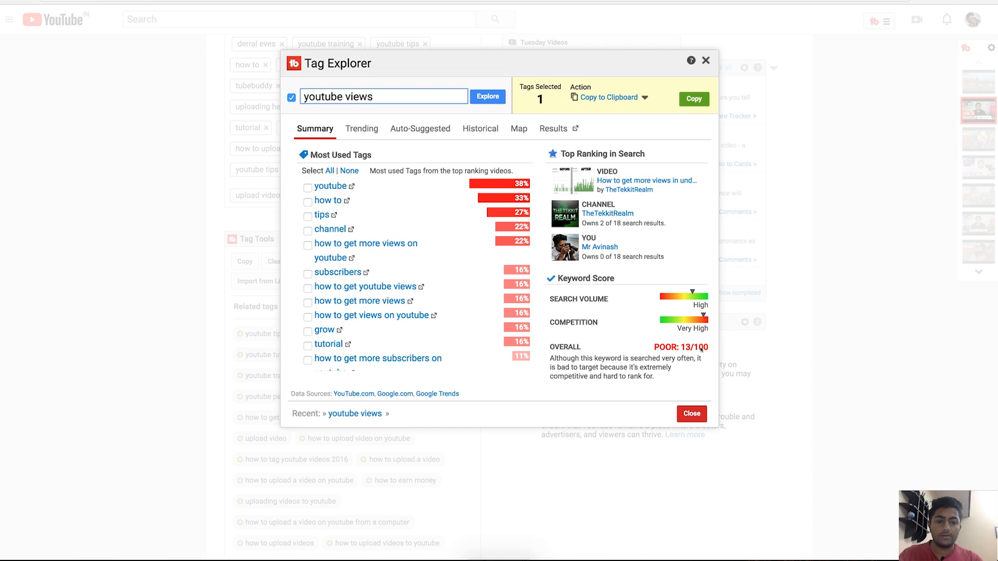
mouse_move(624, 322)
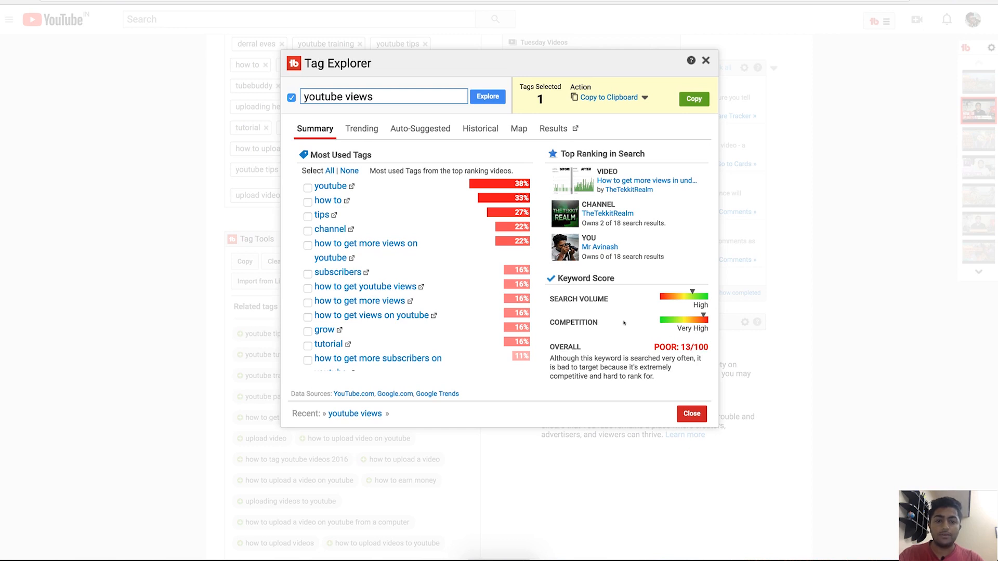
mouse_move(623, 304)
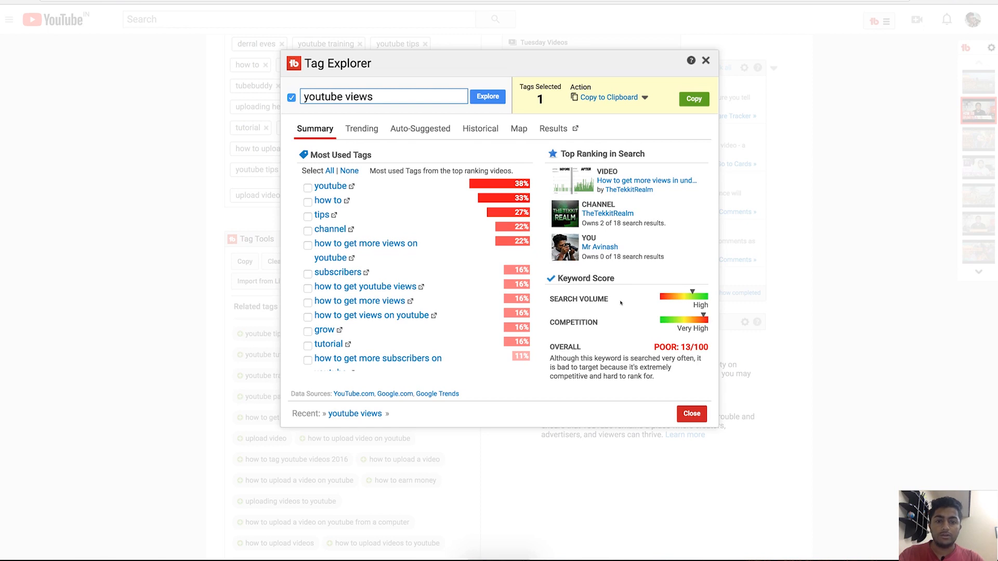
scroll(down, 3)
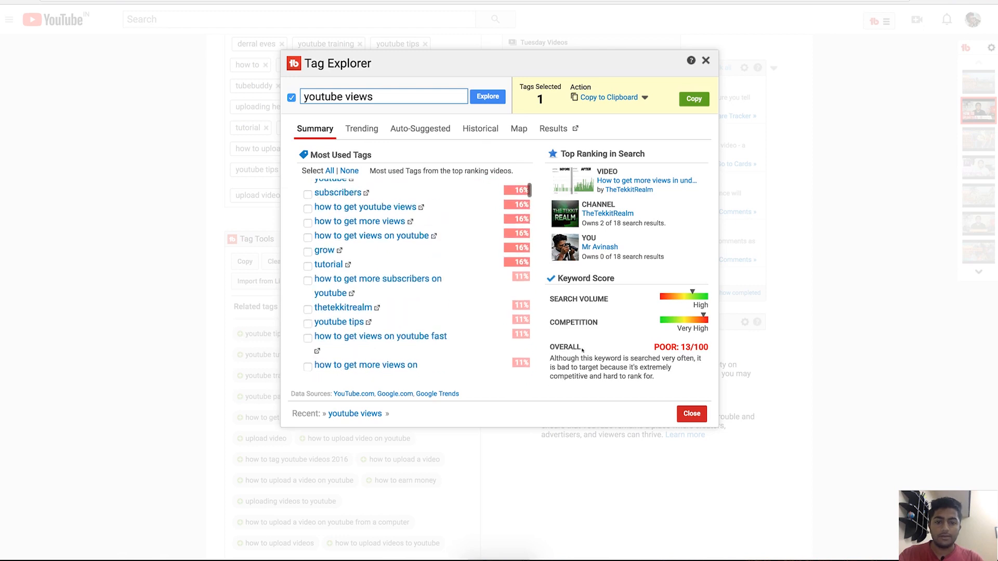
Step: Switch to Trending to view rising and top related queries for the last 12 months
click(360, 128)
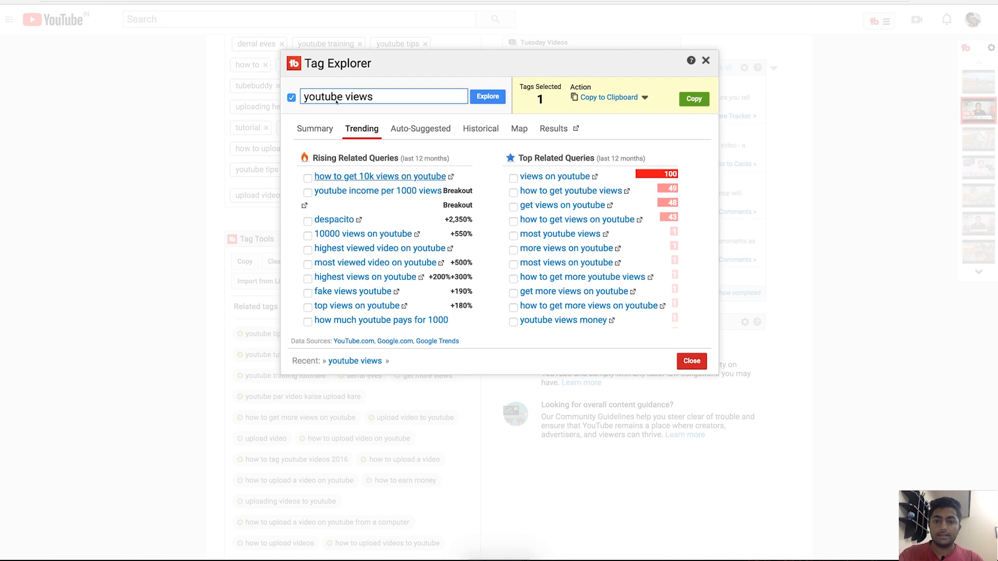
click(480, 128)
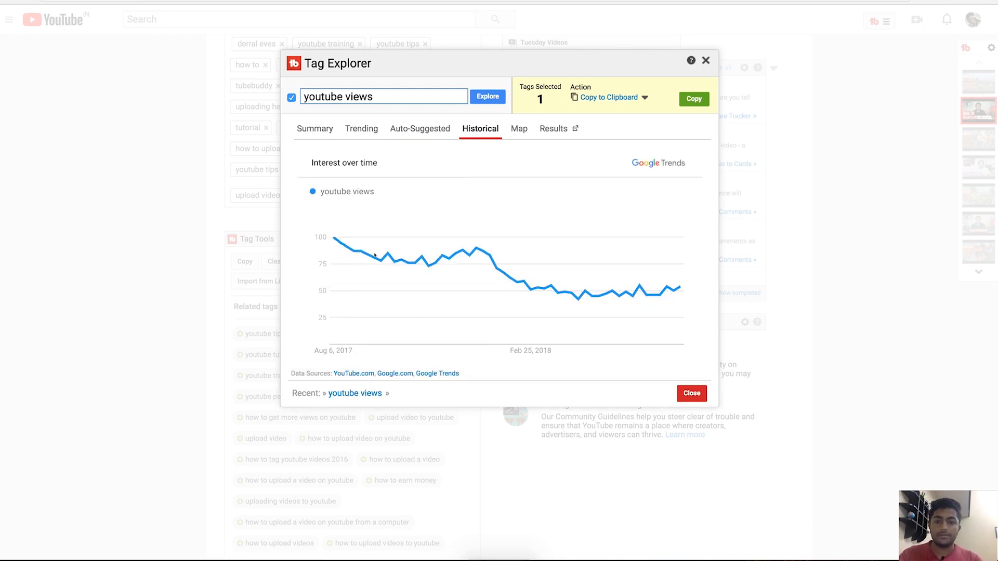
Step: Show the Google Trends world map of regional search interest, with Canada at 30
click(518, 129)
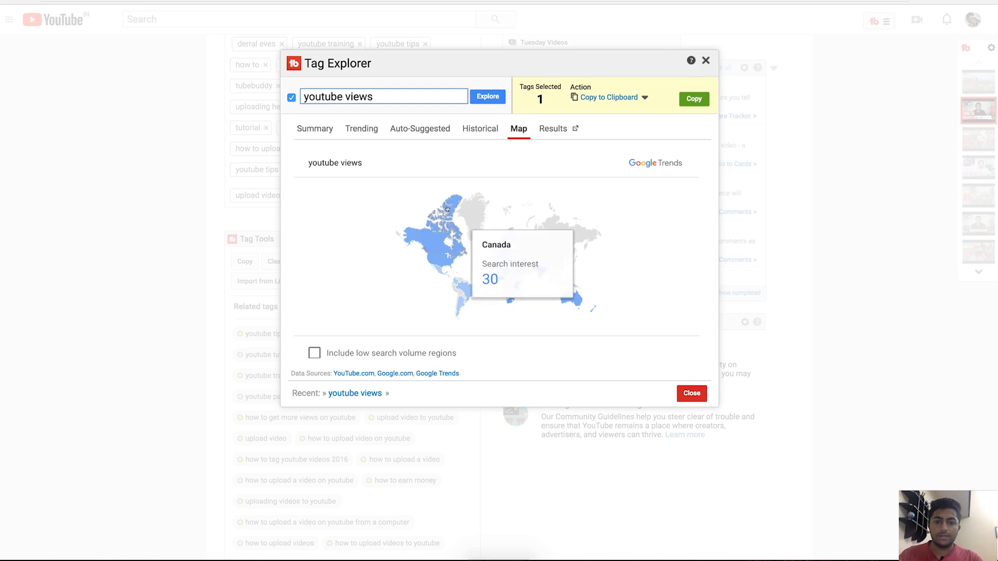